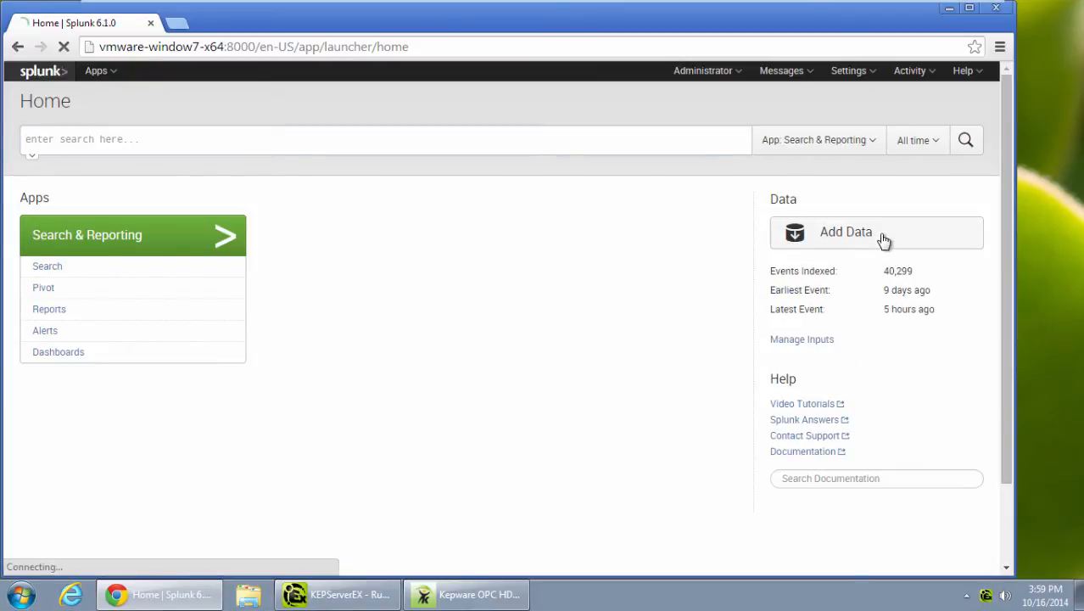
Start a new TCP data input in Splunk listening on port 5002.
{"action": "left_click", "coordinate": [847, 230]}
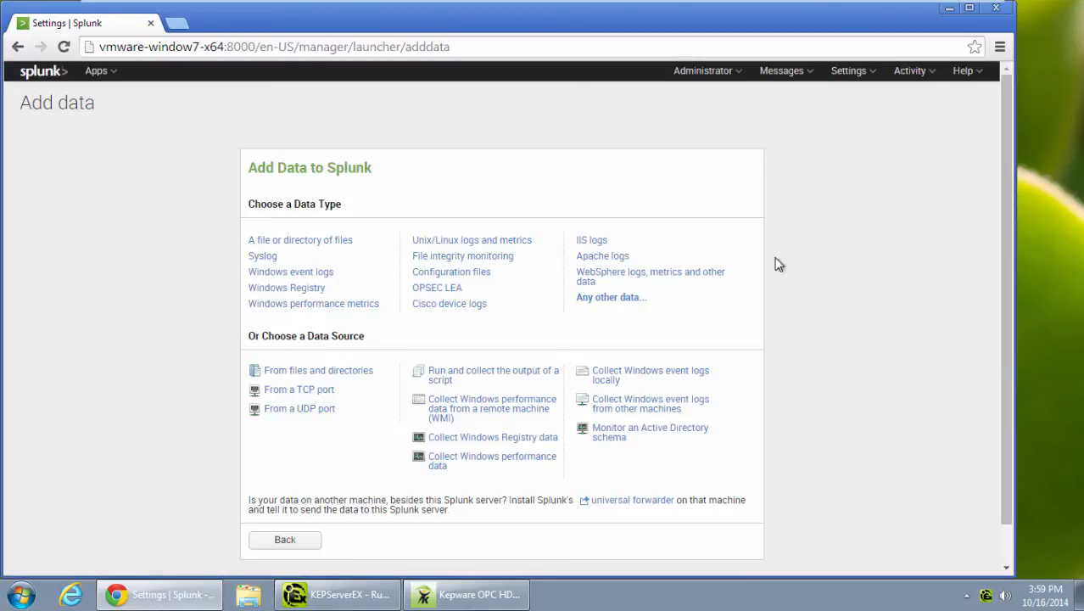
{"action": "left_click", "coordinate": [299, 389]}
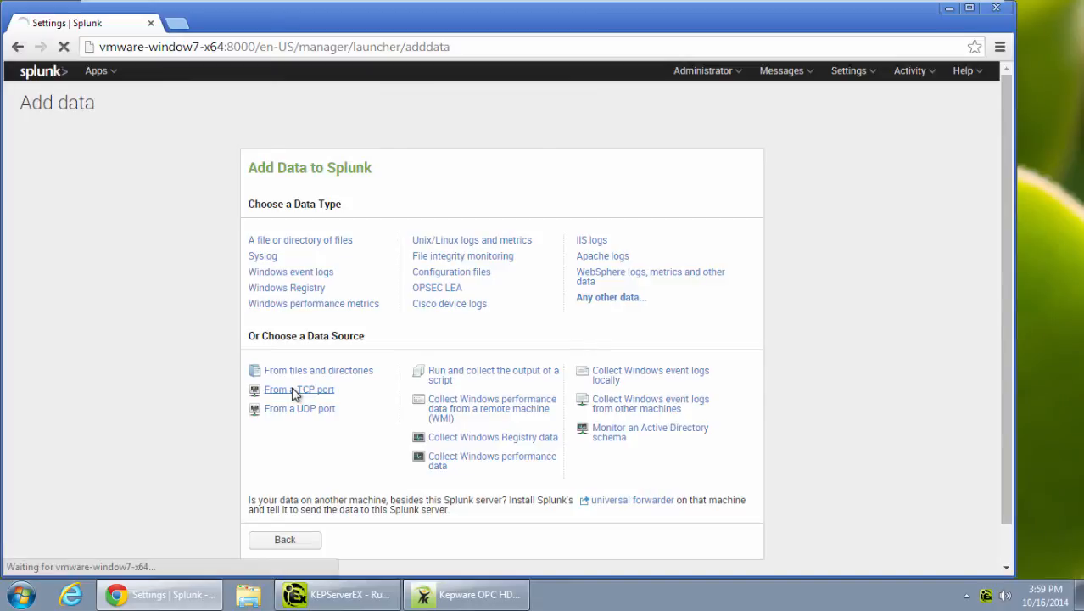
{"action": "left_click", "coordinate": [299, 389]}
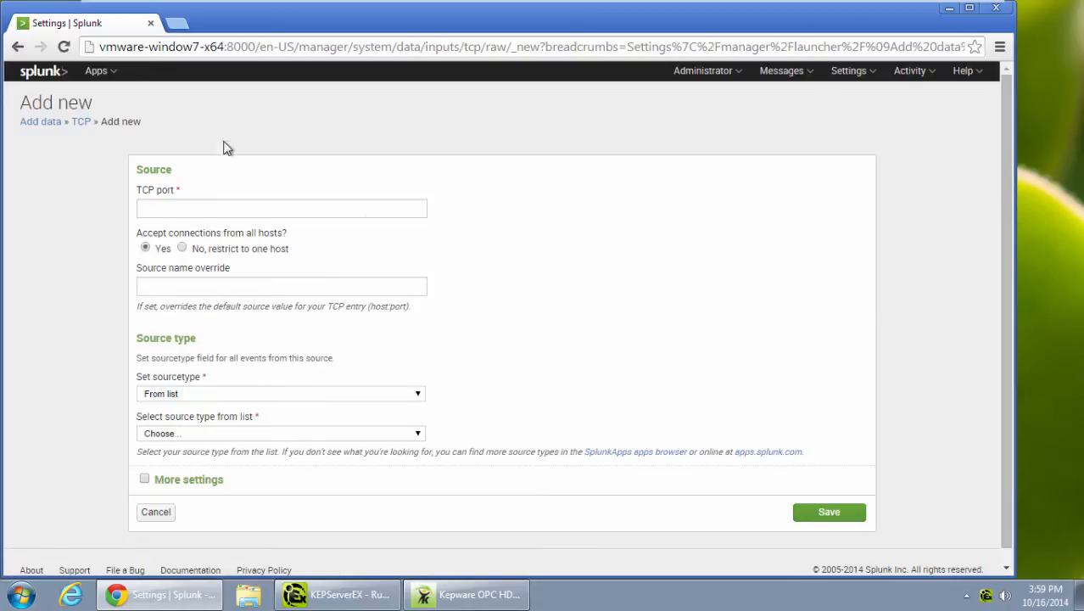
{"action": "type", "text": "50"}
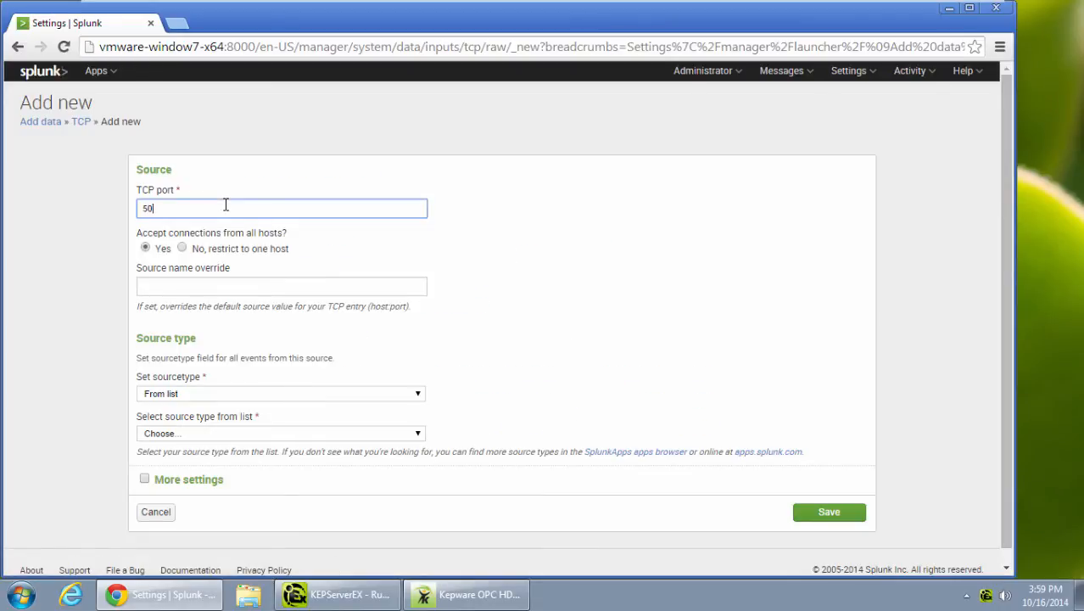
{"action": "left_click", "coordinate": [281, 285]}
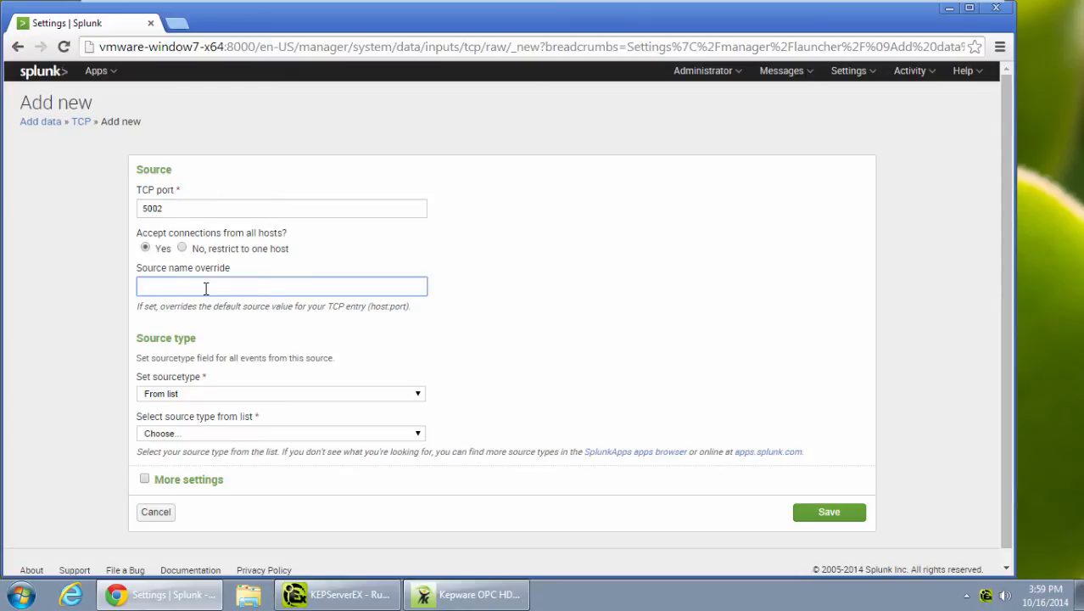
Set the source type manually to KEPServerEX and save the input.
{"action": "left_click", "coordinate": [280, 394]}
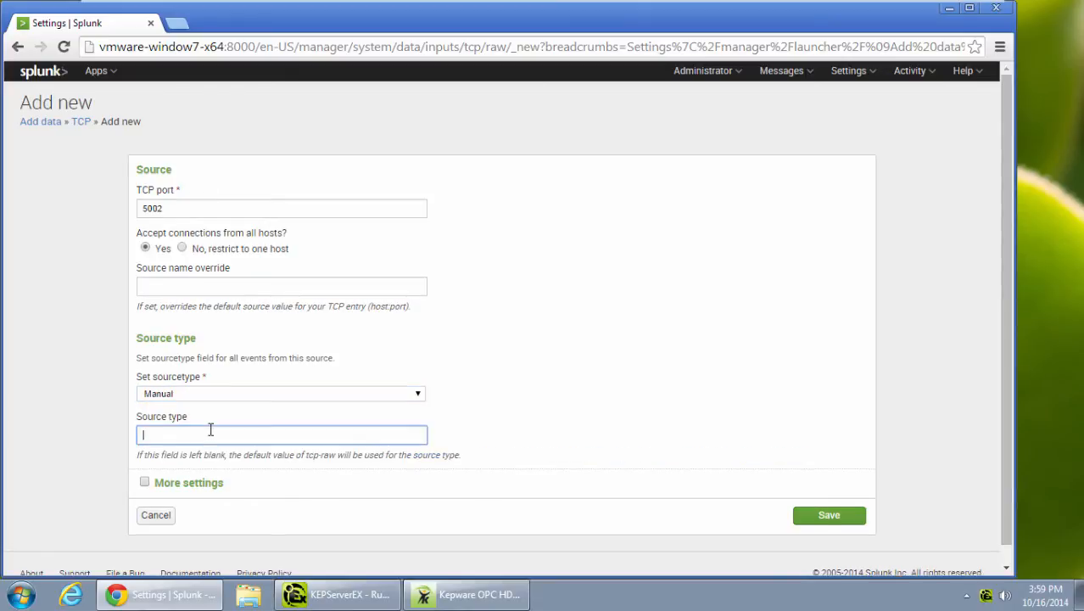
{"action": "type", "text": "KEPS"}
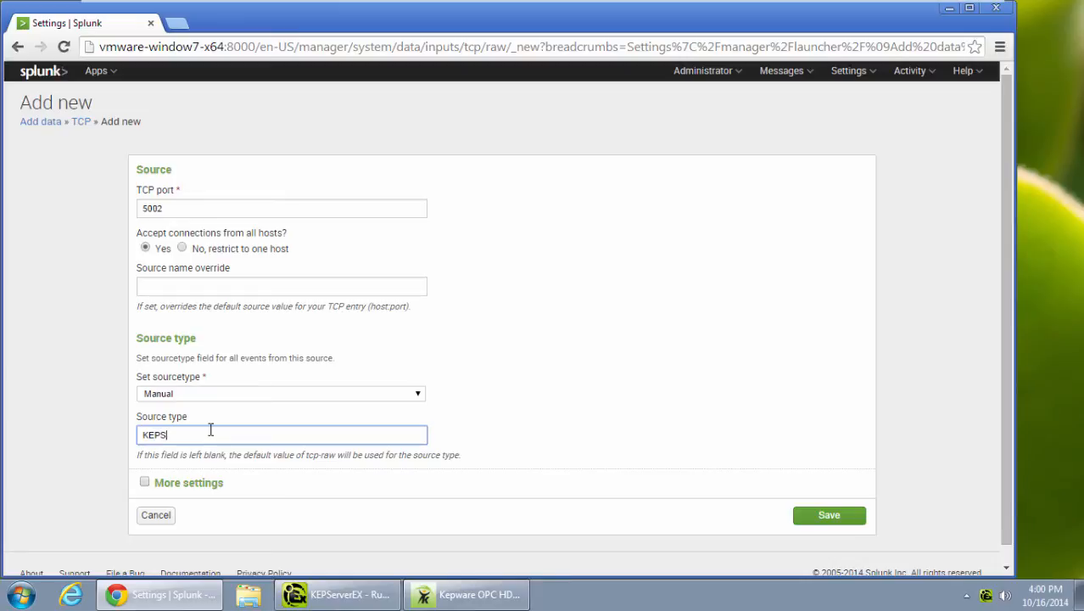
{"action": "type", "text": "erverEX"}
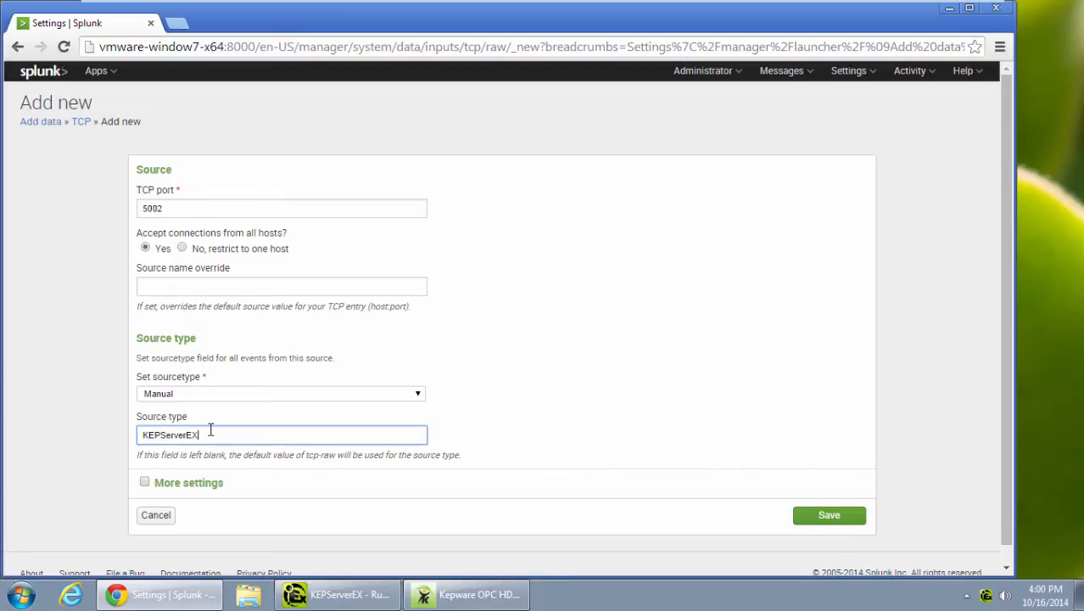
{"action": "left_click", "coordinate": [828, 516]}
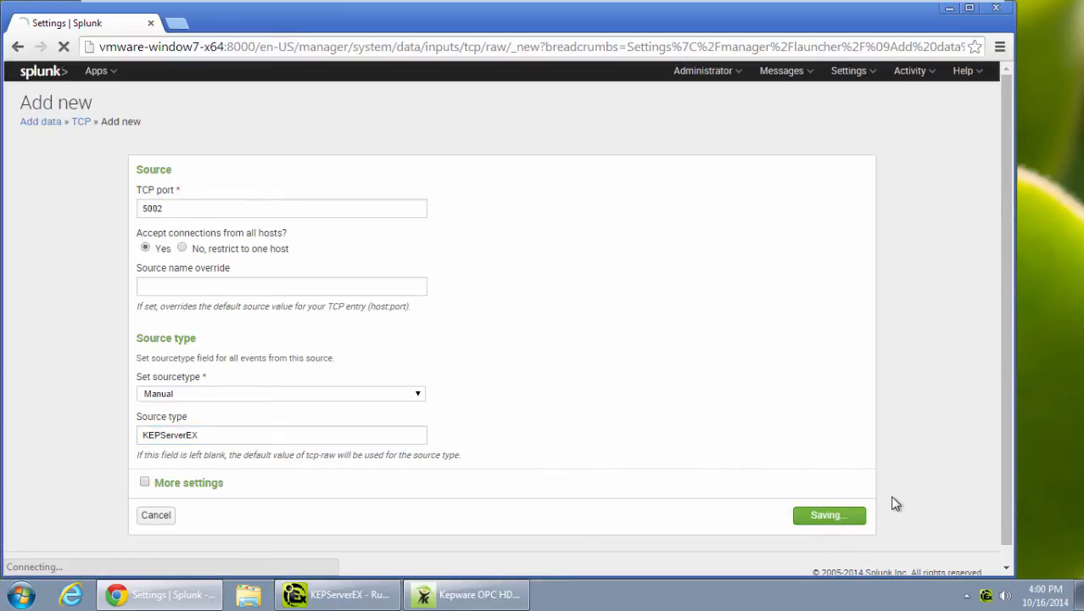
{"action": "left_click", "coordinate": [828, 516]}
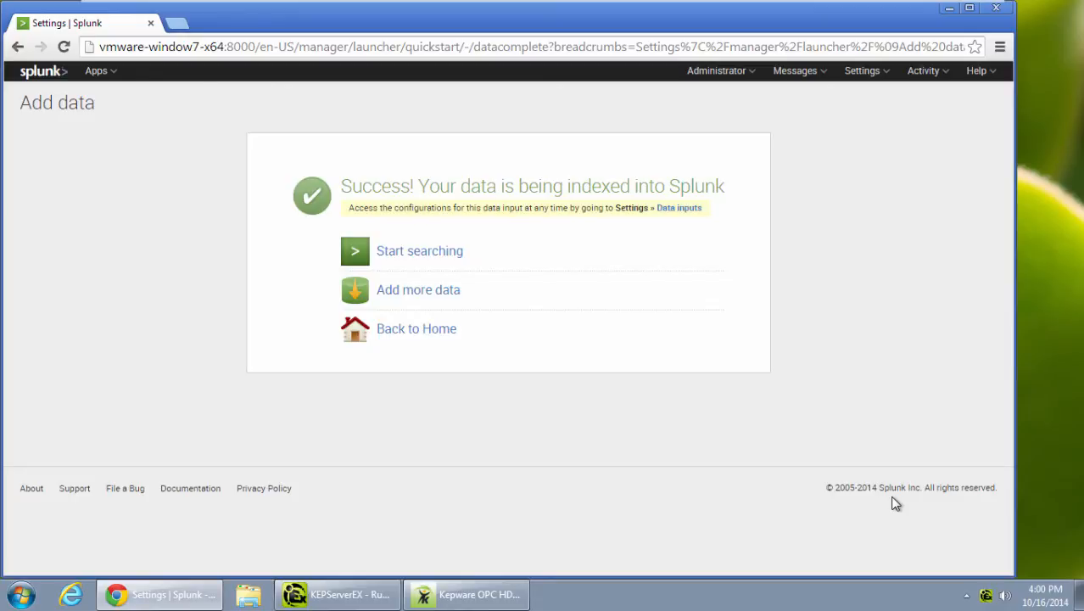
Add a new IDF for Splunk connection in KEPServerEX to 127.0.0.1 with port 5002.
{"action": "left_click", "coordinate": [950, 7]}
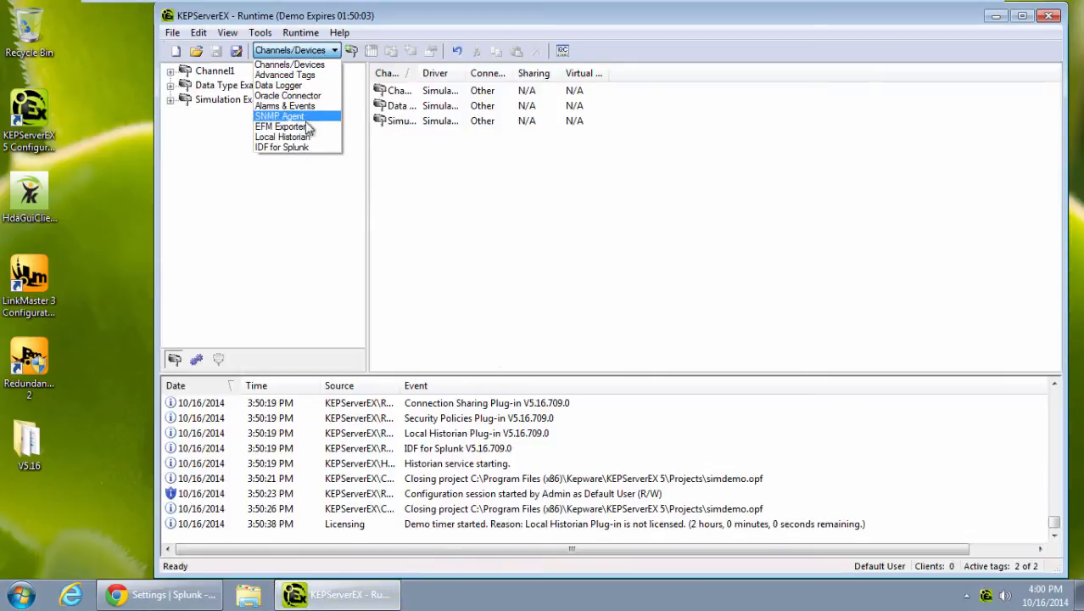
{"action": "left_click", "coordinate": [281, 146]}
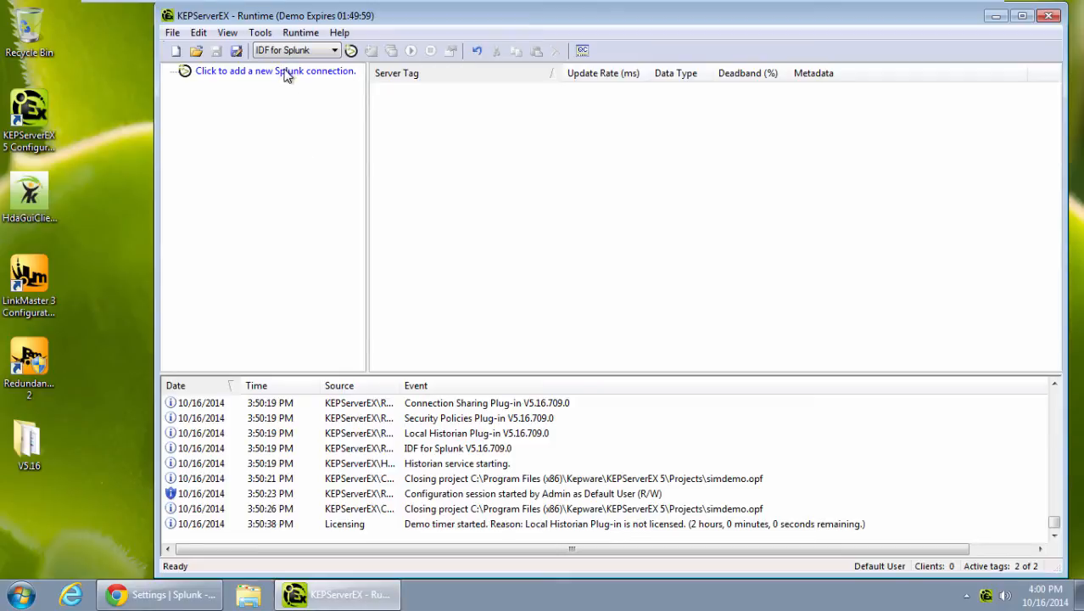
{"action": "left_click", "coordinate": [275, 71]}
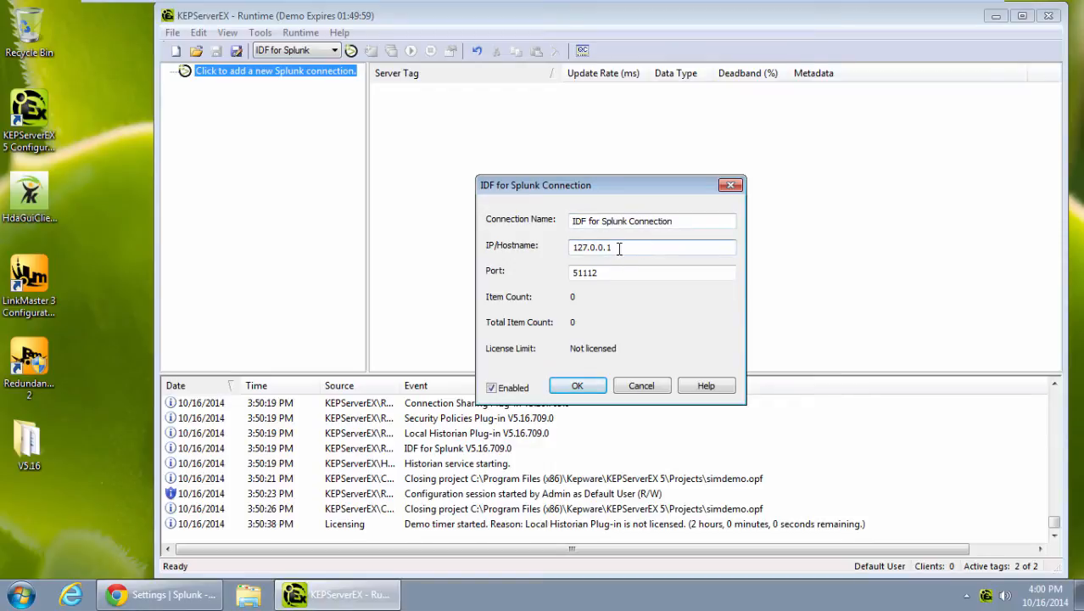
{"action": "left_click", "coordinate": [651, 271]}
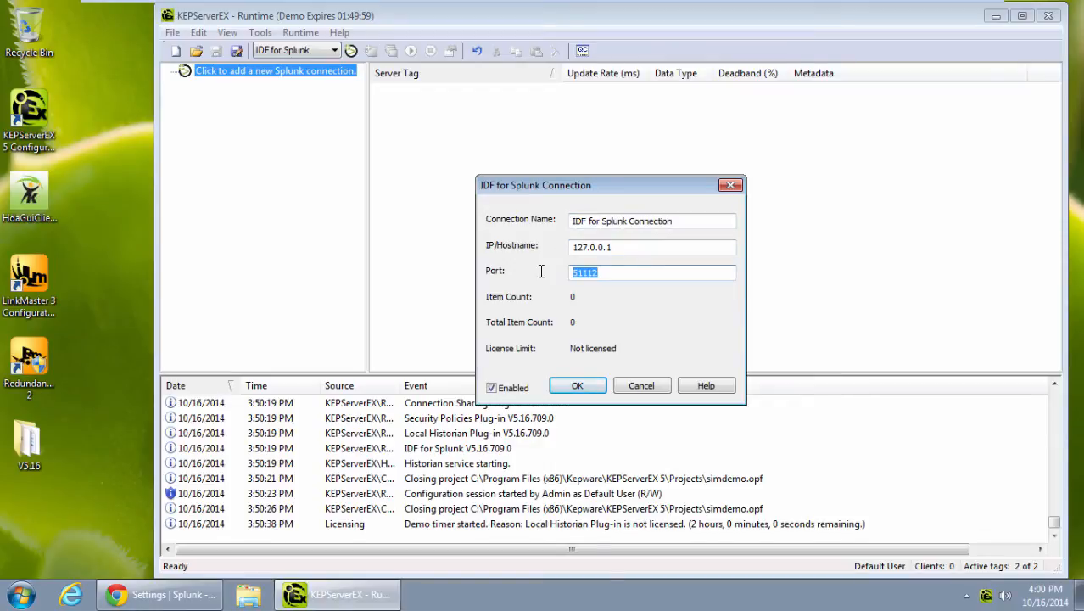
{"action": "type", "text": "5002"}
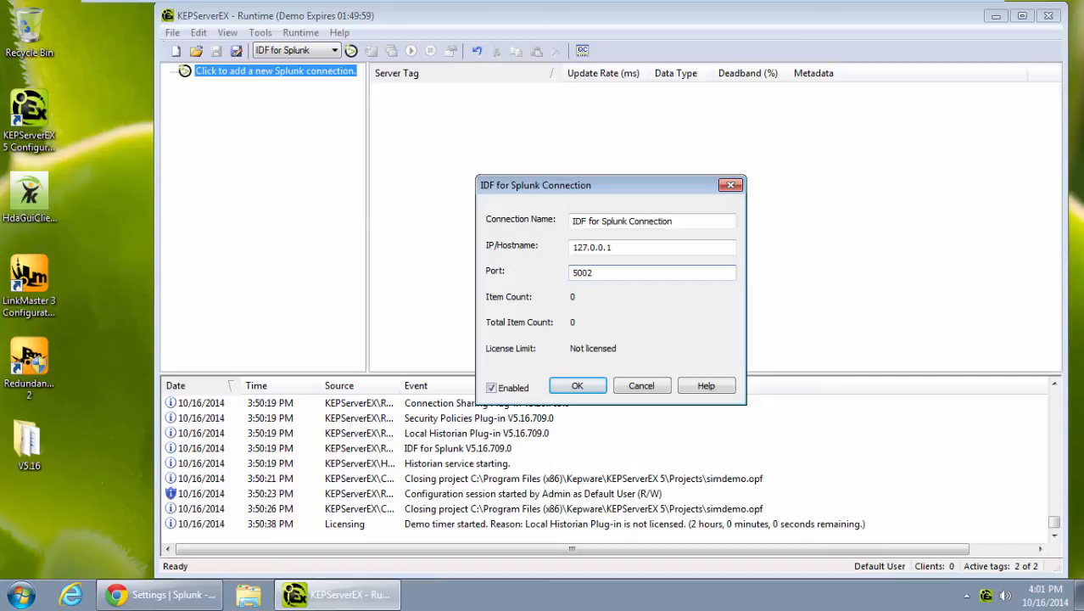
{"action": "left_click", "coordinate": [652, 271]}
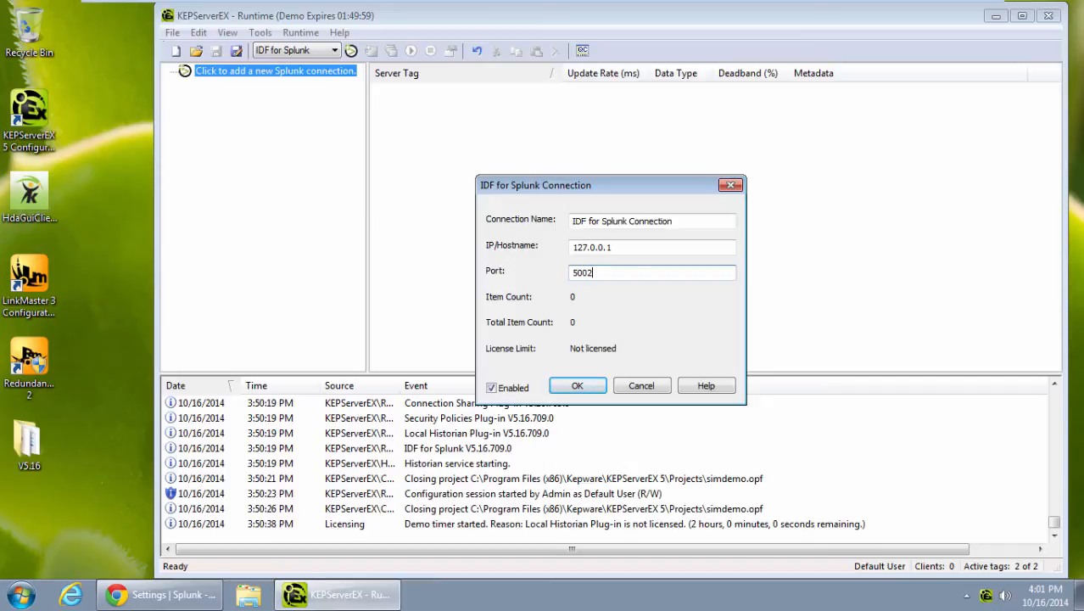
Confirm the connection and add a Splunk item for Simulation Examples.Functions.Ramp1 with Connection="Connection1" metadata.
{"action": "left_click", "coordinate": [577, 385]}
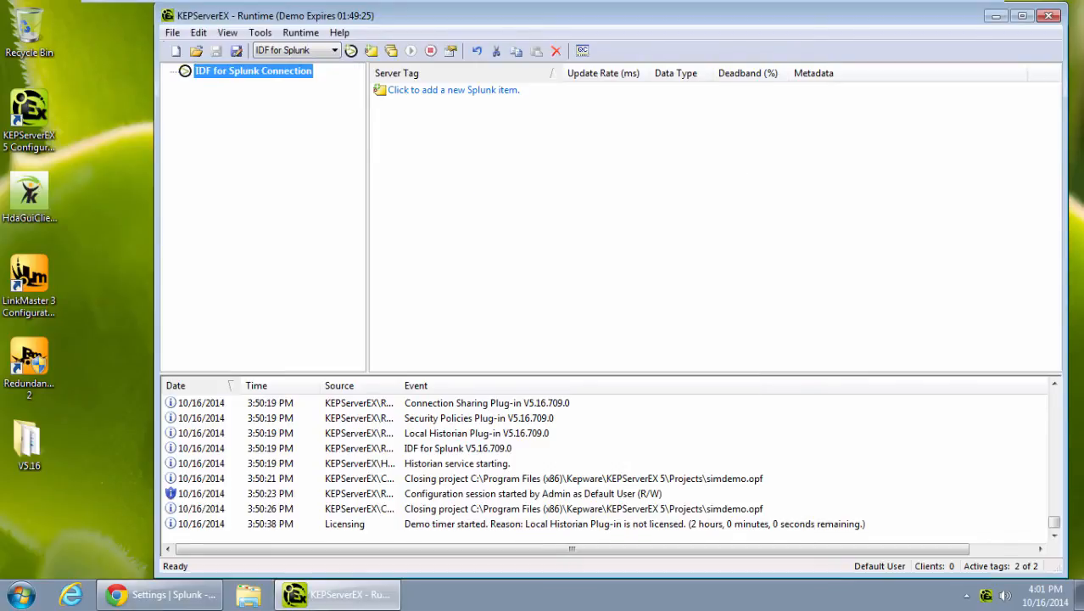
{"action": "left_click", "coordinate": [453, 88]}
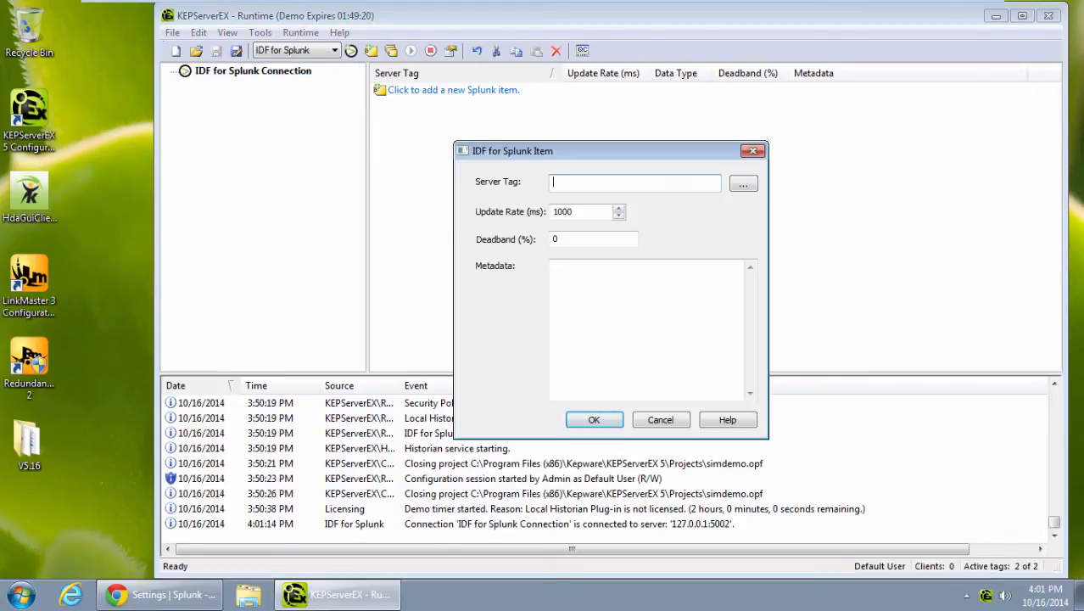
{"action": "left_click", "coordinate": [743, 183]}
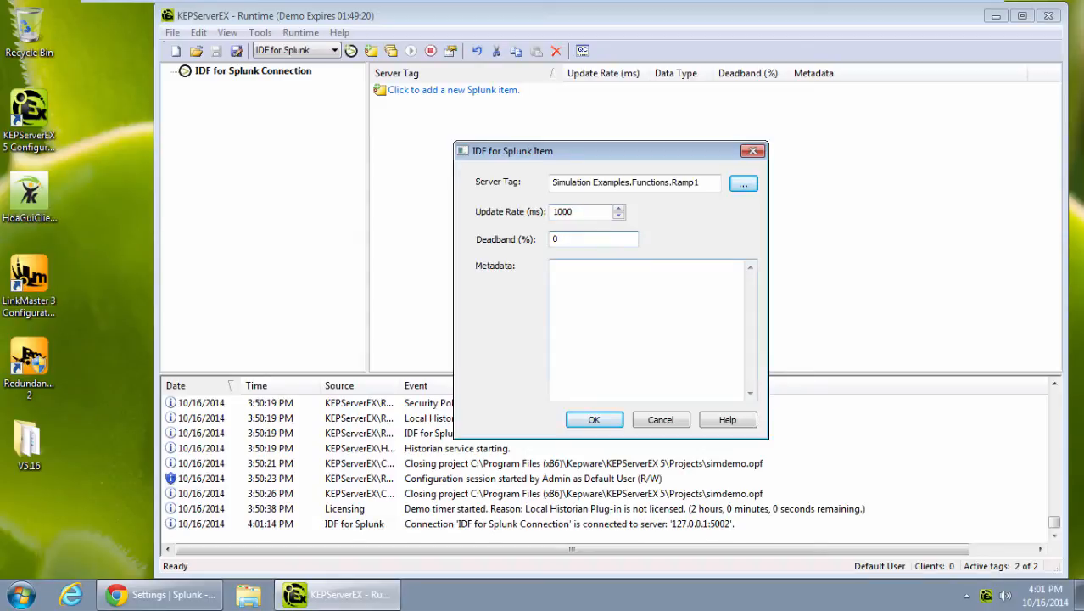
{"action": "left_click", "coordinate": [592, 237]}
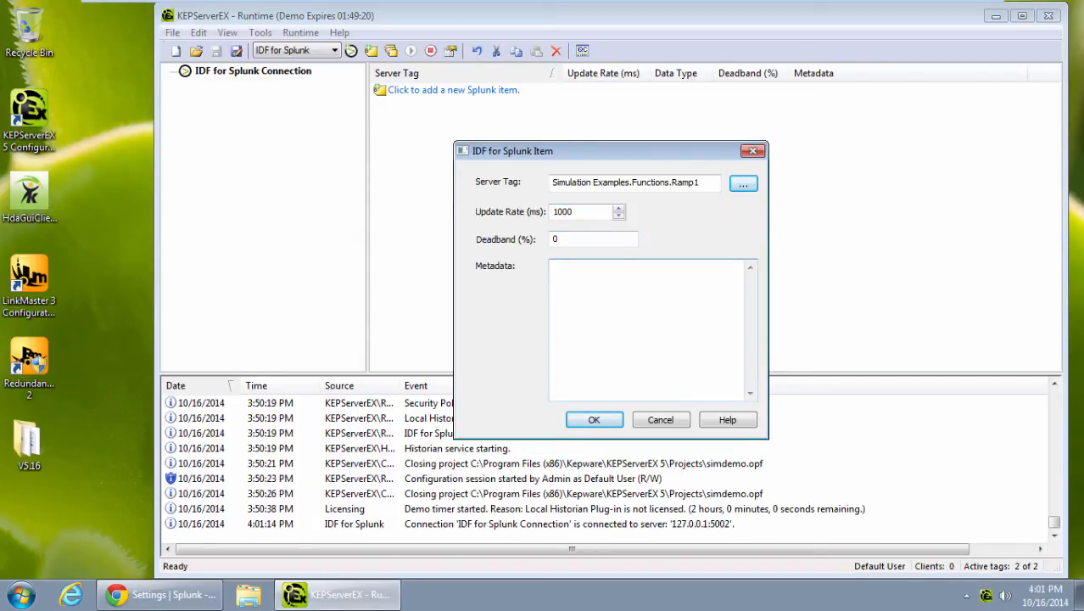
{"action": "type", "text": "Connection=\"Connection1"}
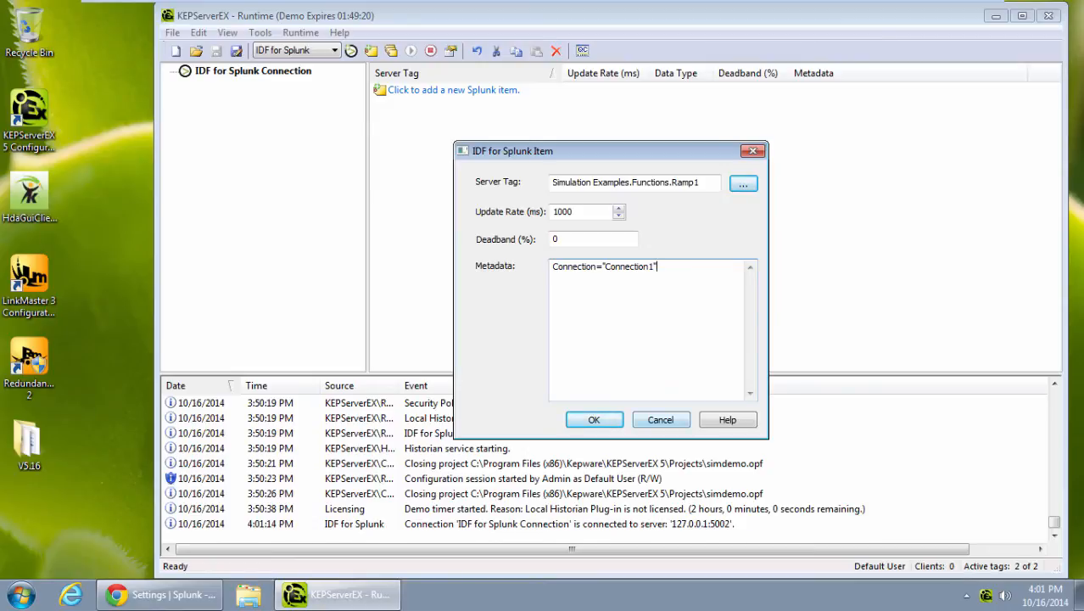
{"action": "left_click", "coordinate": [594, 420]}
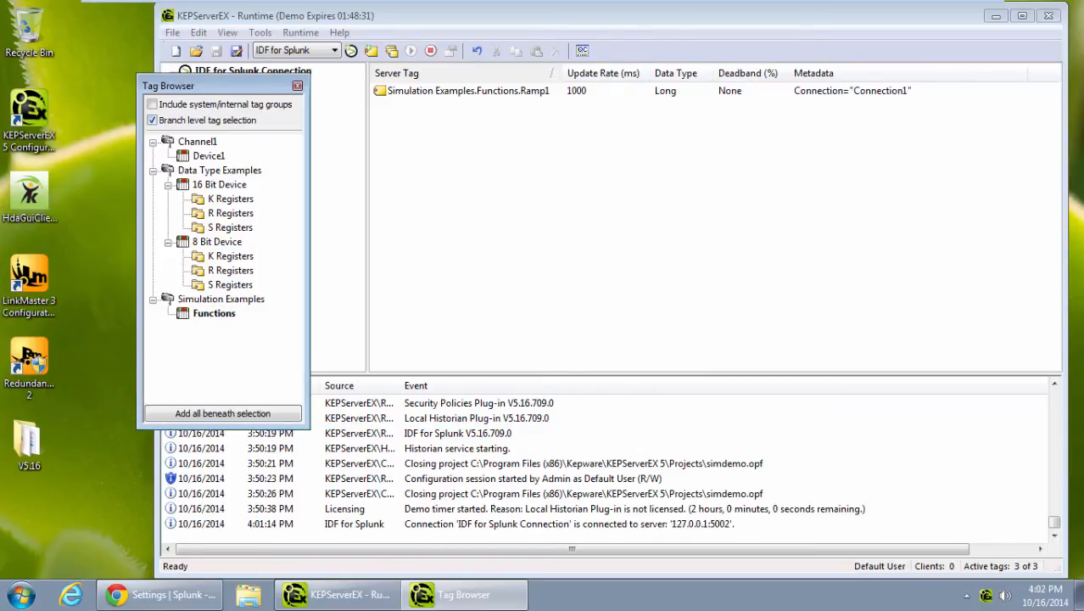
Add all tags under Simulation Examples > Functions to the connection with User="JB" metadata.
{"action": "left_click", "coordinate": [213, 312]}
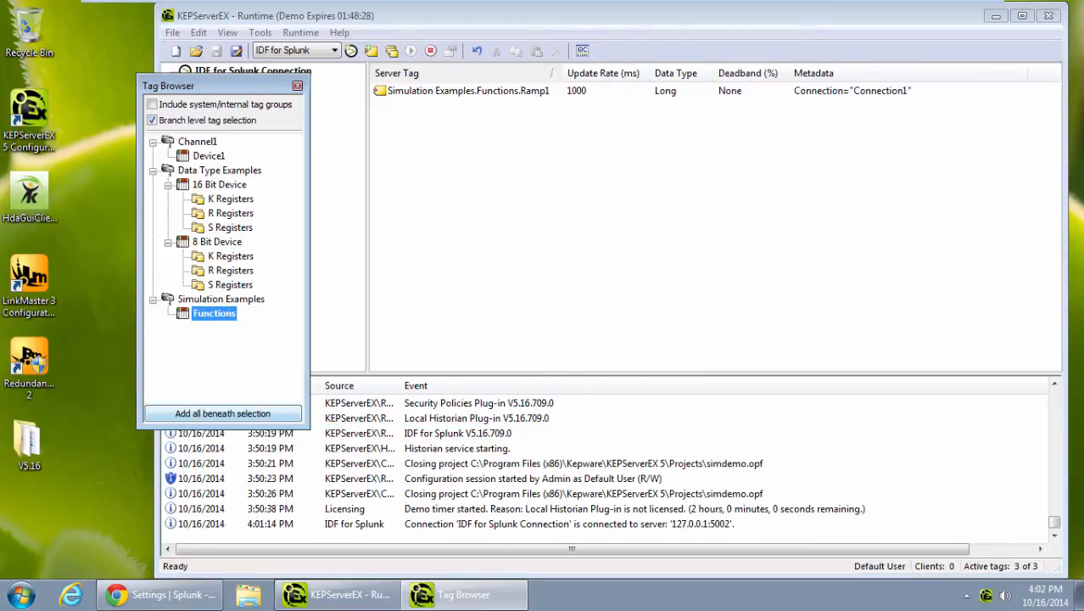
{"action": "left_click", "coordinate": [222, 414]}
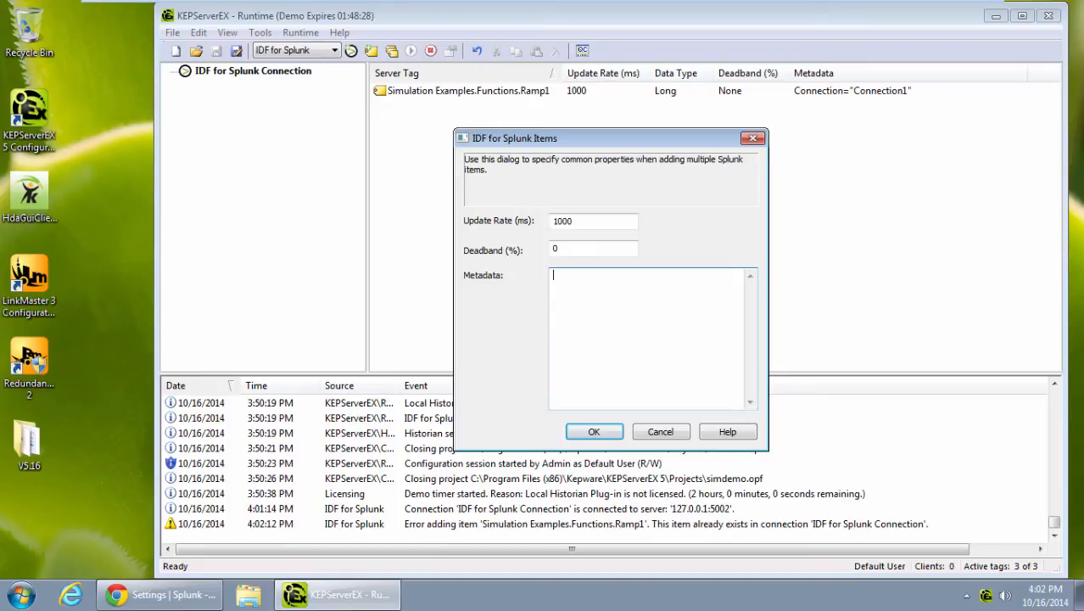
{"action": "type", "text": "User=\""}
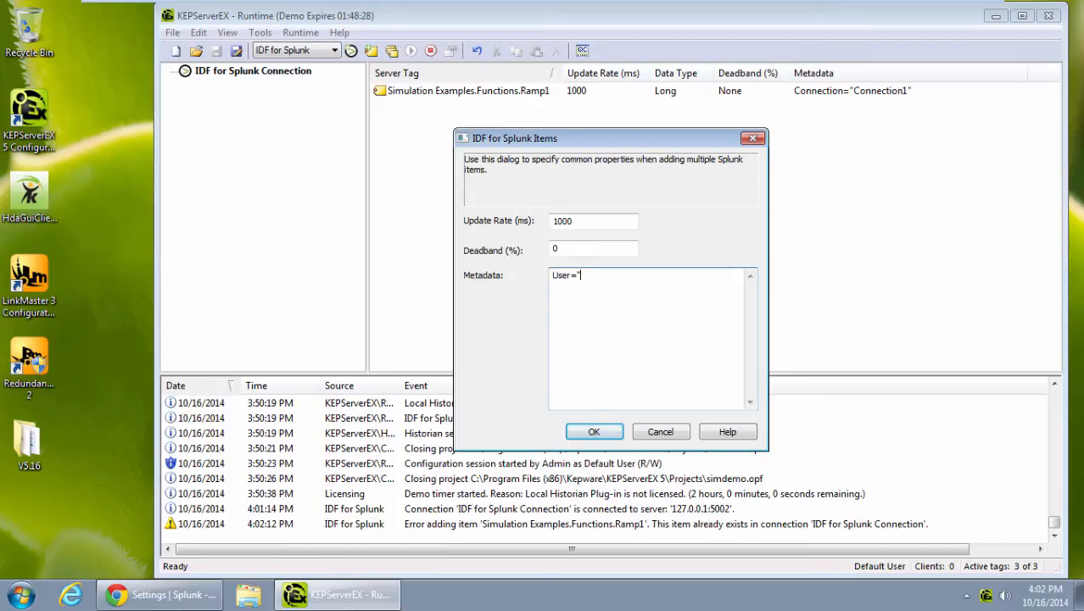
{"action": "type", "text": "JB"}
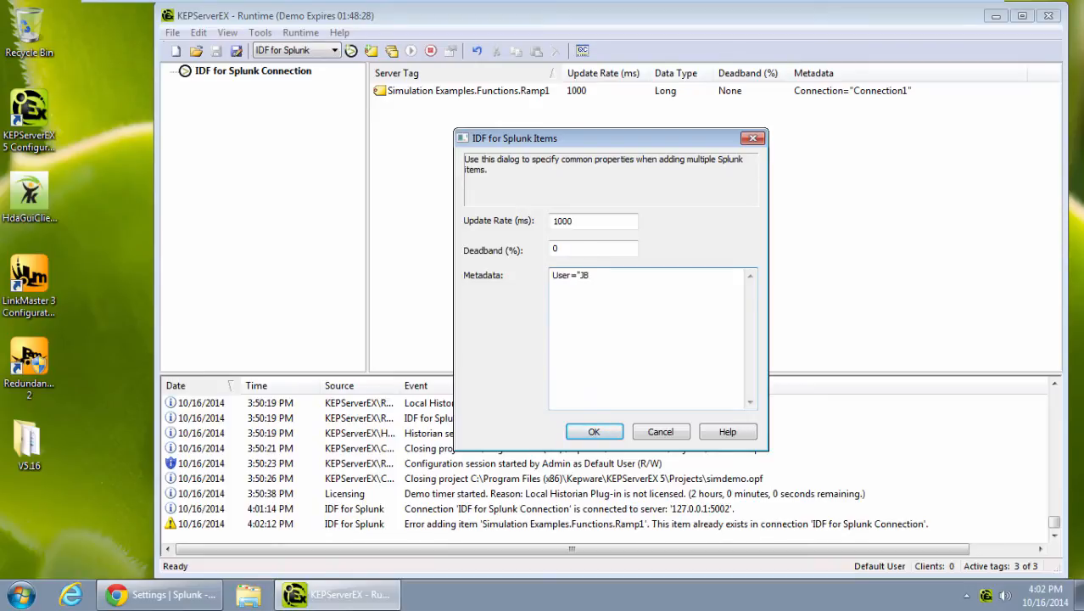
{"action": "type", "text": "\""}
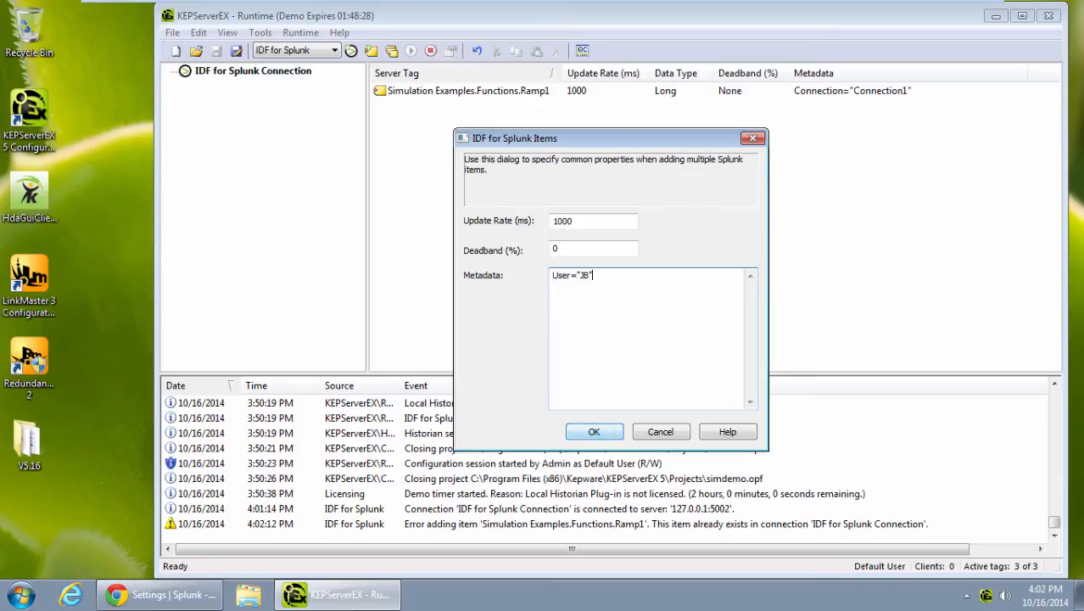
{"action": "left_click", "coordinate": [594, 431]}
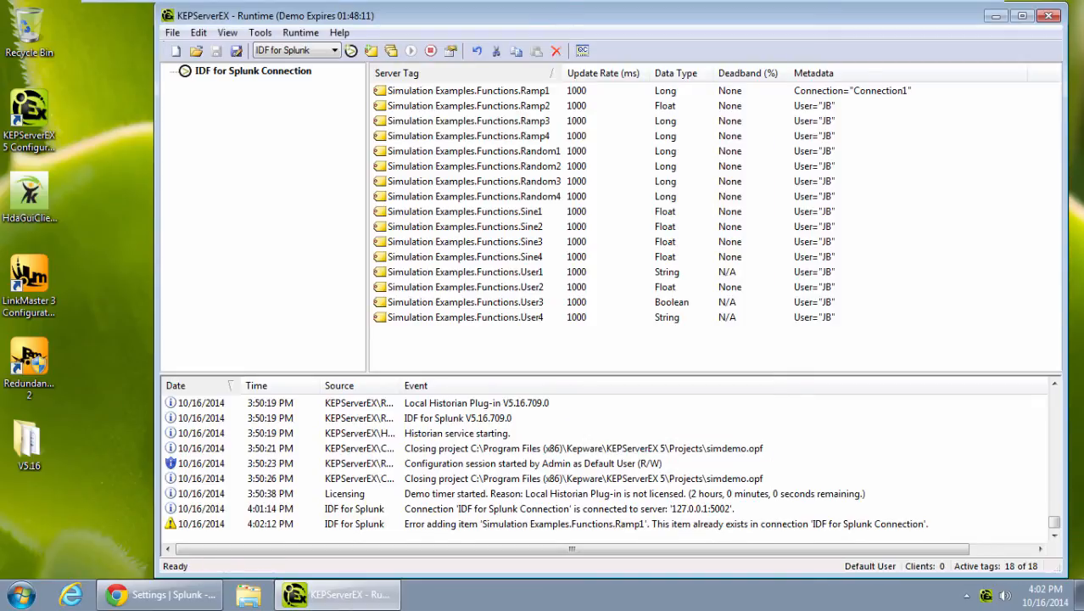
{"action": "left_click", "coordinate": [469, 90]}
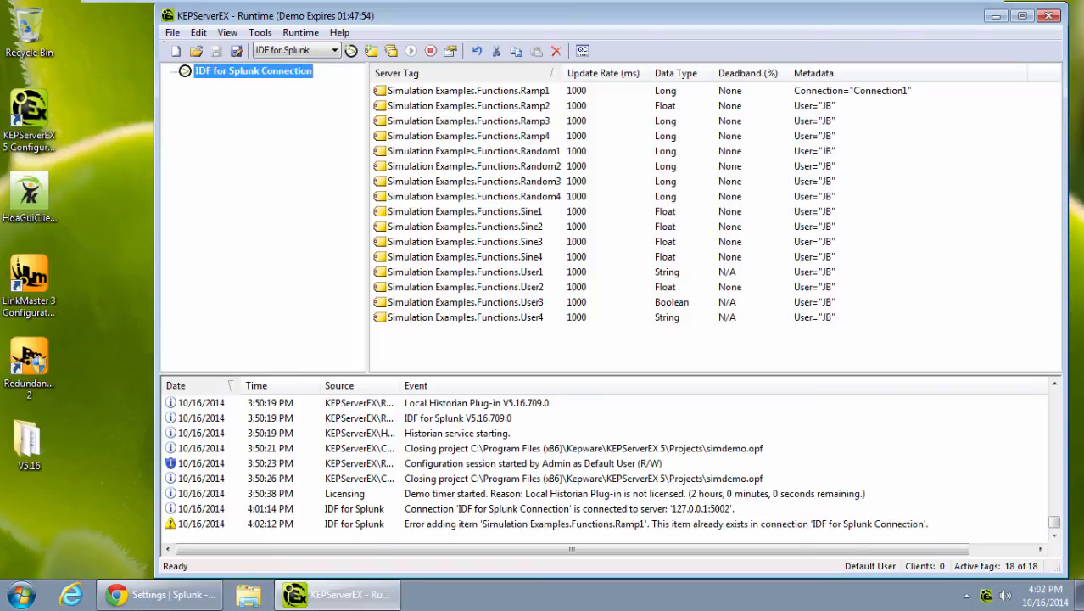
{"action": "right_click", "coordinate": [253, 72]}
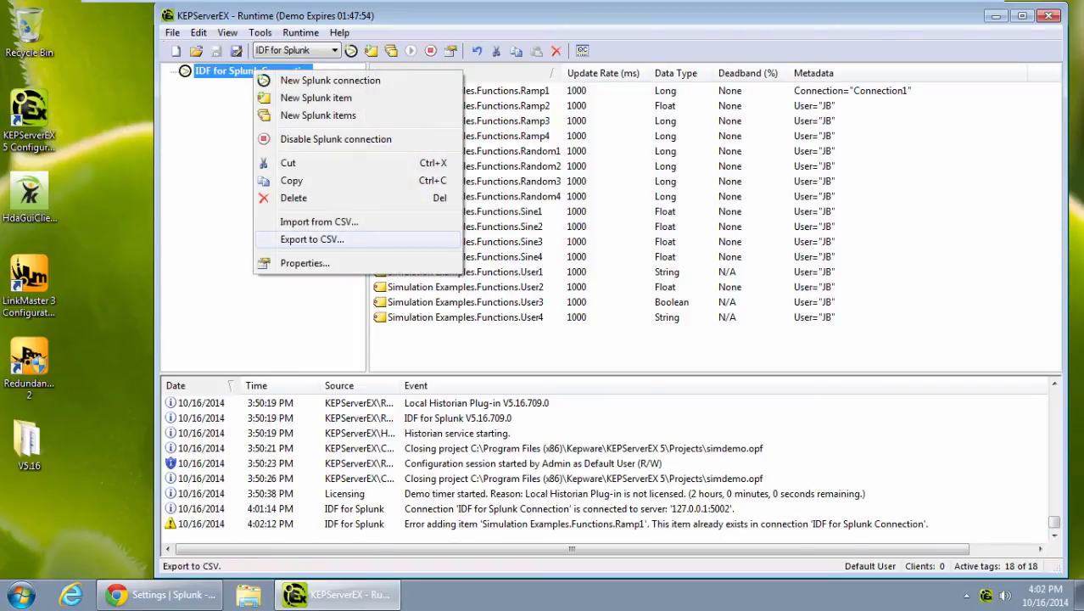
{"action": "mouse_move", "coordinate": [319, 221]}
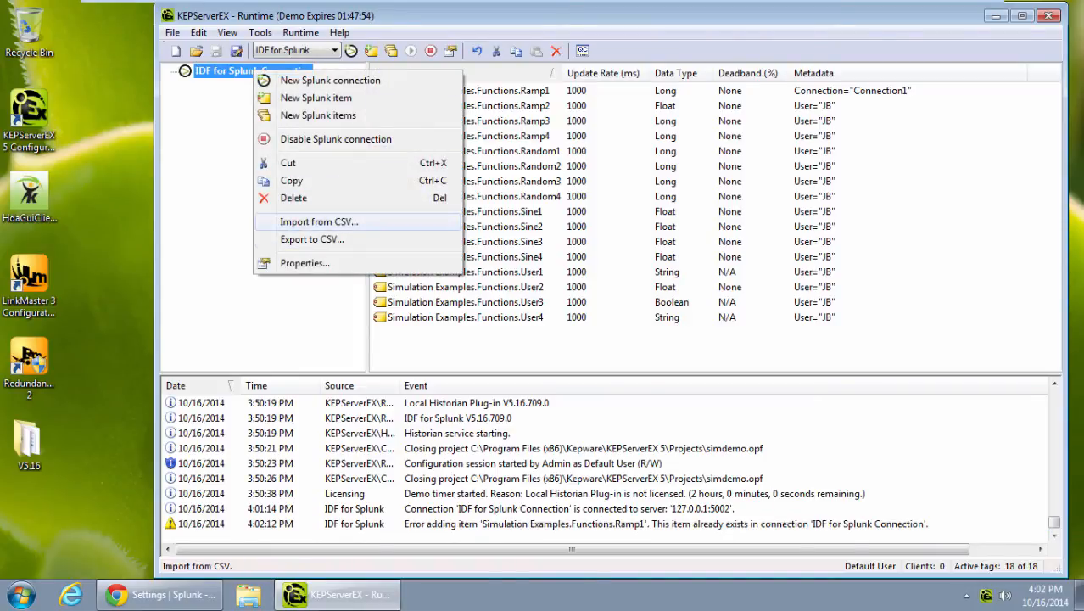
{"action": "mouse_move", "coordinate": [304, 261]}
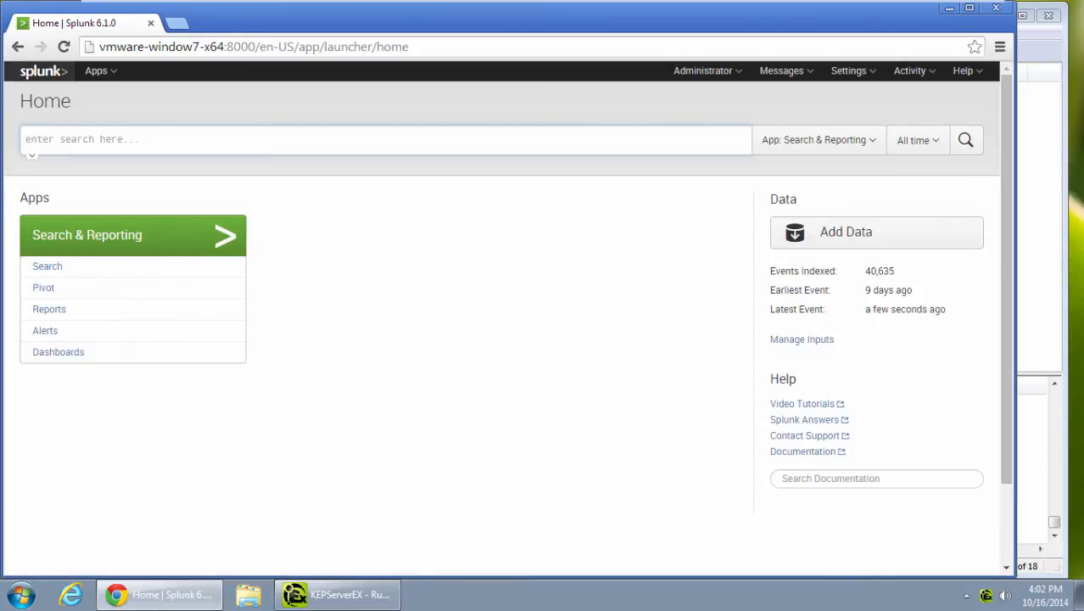
Search Splunk for events matching User="JB" to confirm KEPServerEX data is indexed.
{"action": "type", "text": "*"}
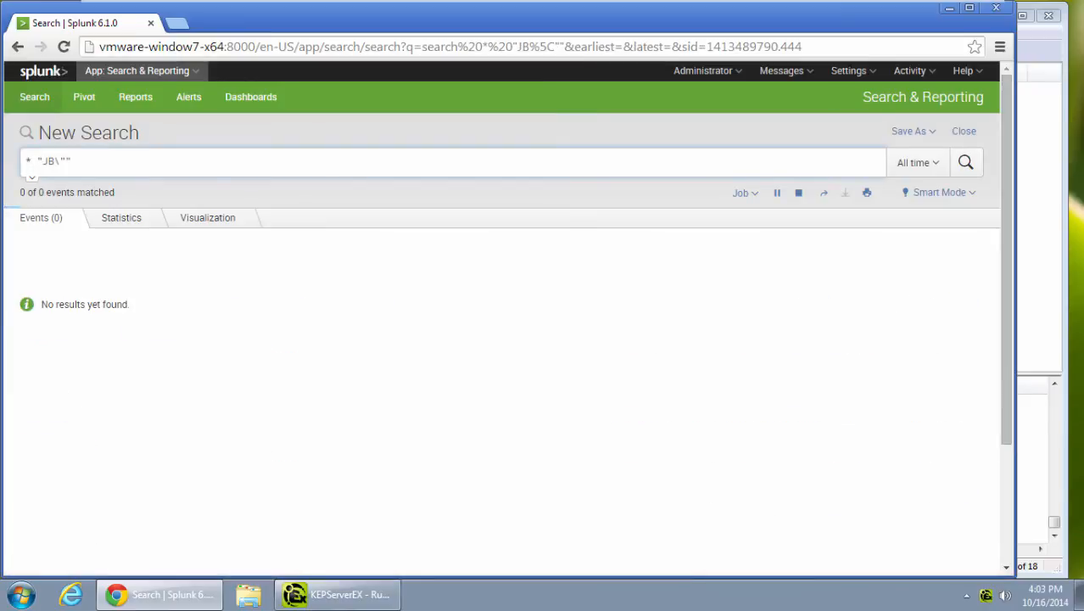
{"action": "left_click", "coordinate": [965, 162]}
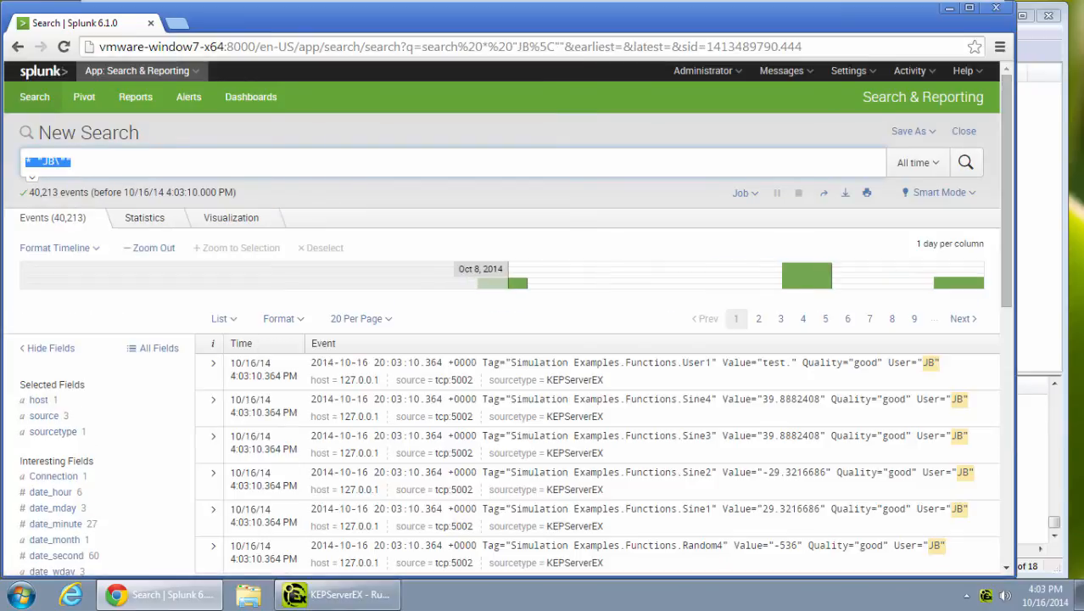
{"action": "type", "text": "User="}
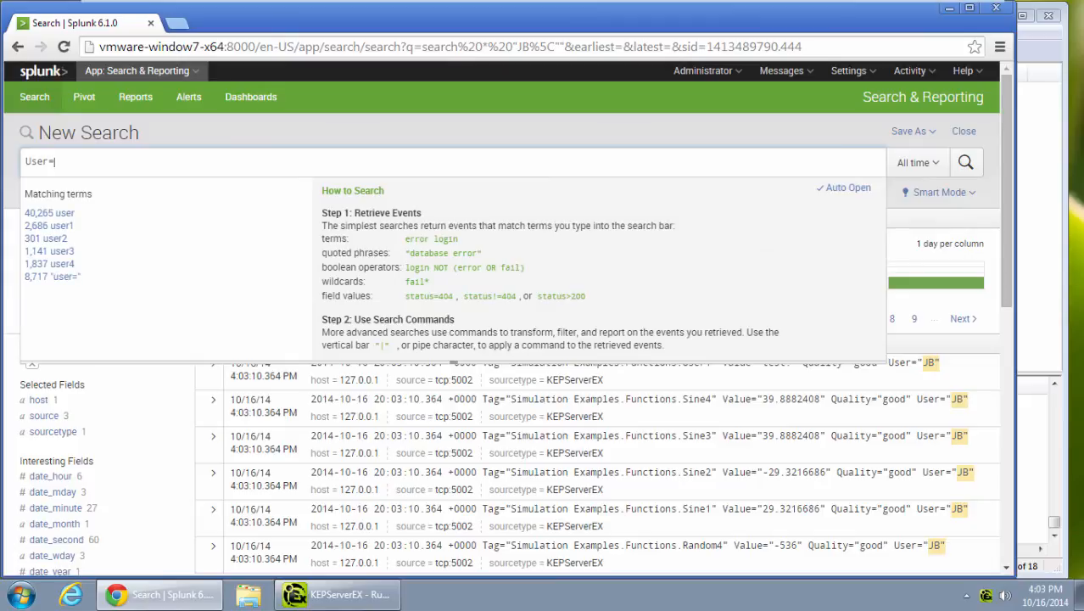
{"action": "type", "text": "\"JB\""}
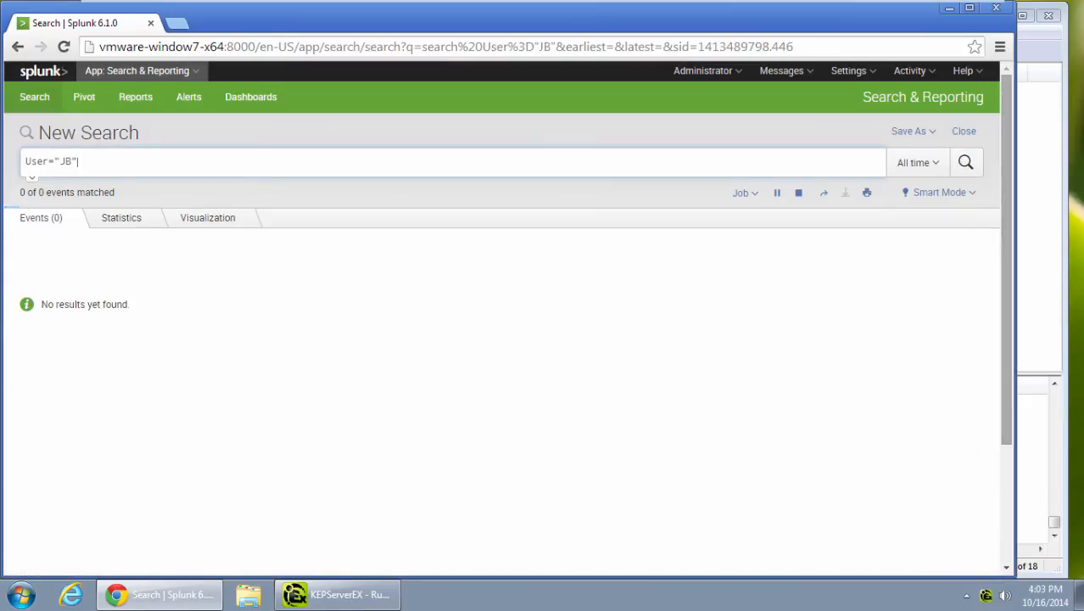
{"action": "left_click", "coordinate": [966, 163]}
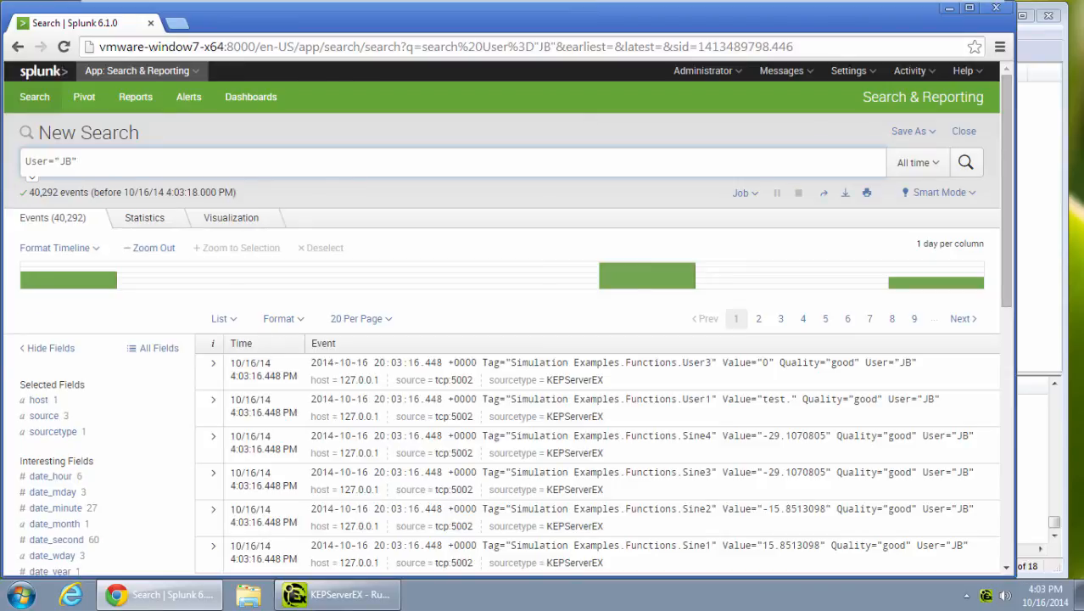
Navigate from Splunk Home to Dashboards and load the V5.16 Demo Dash.
{"action": "left_click", "coordinate": [42, 71]}
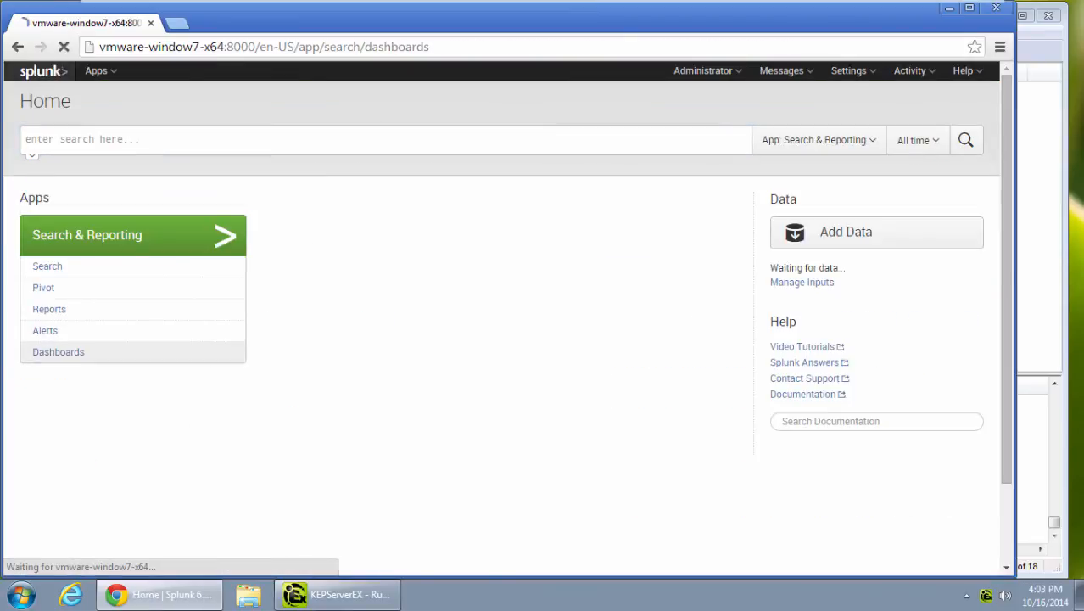
{"action": "left_click", "coordinate": [58, 352]}
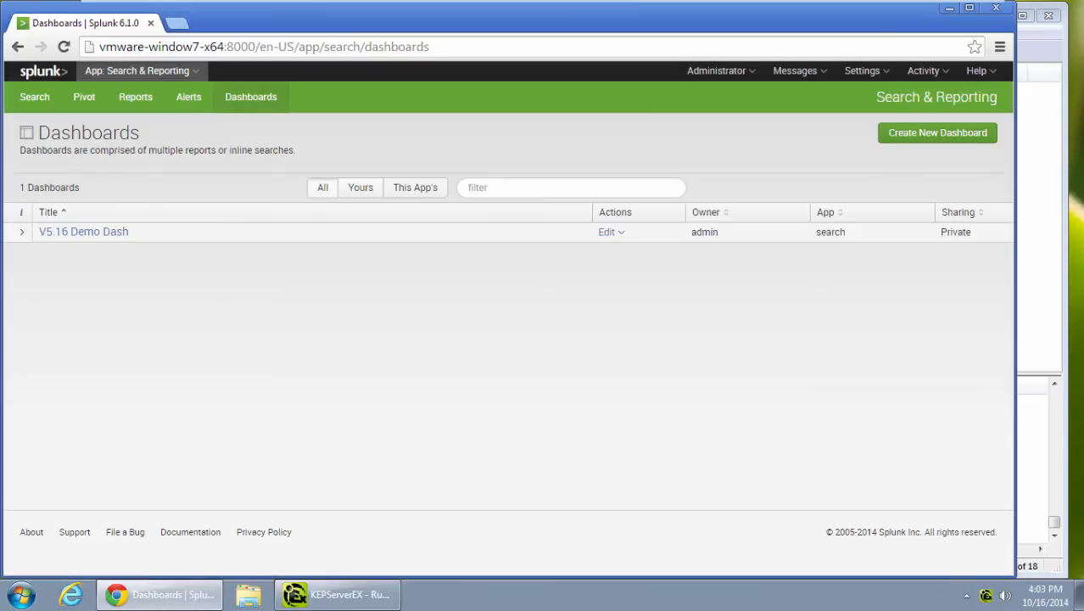
{"action": "left_click", "coordinate": [83, 231]}
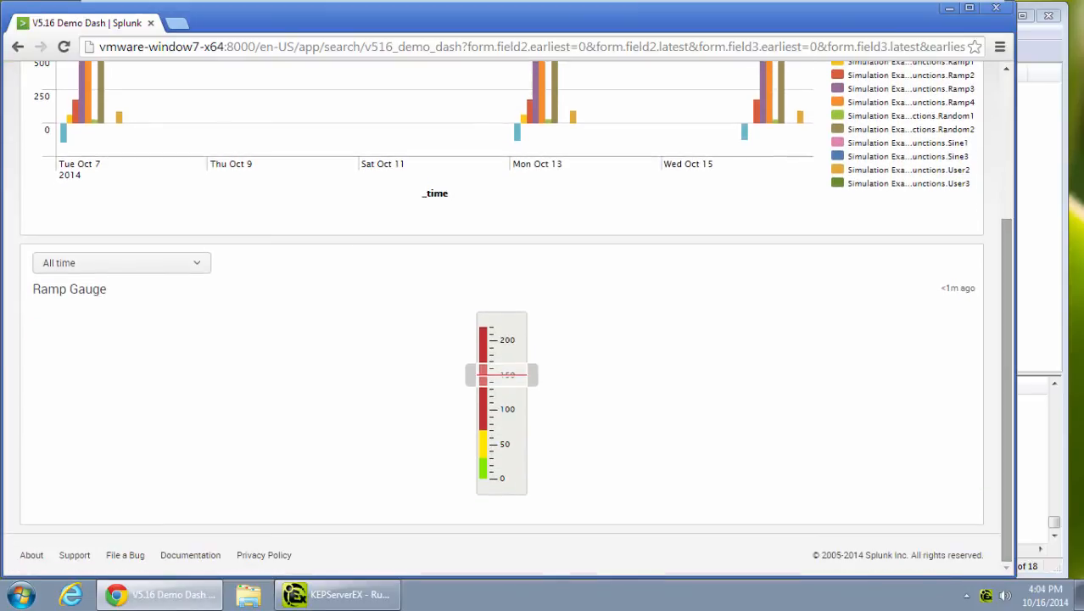